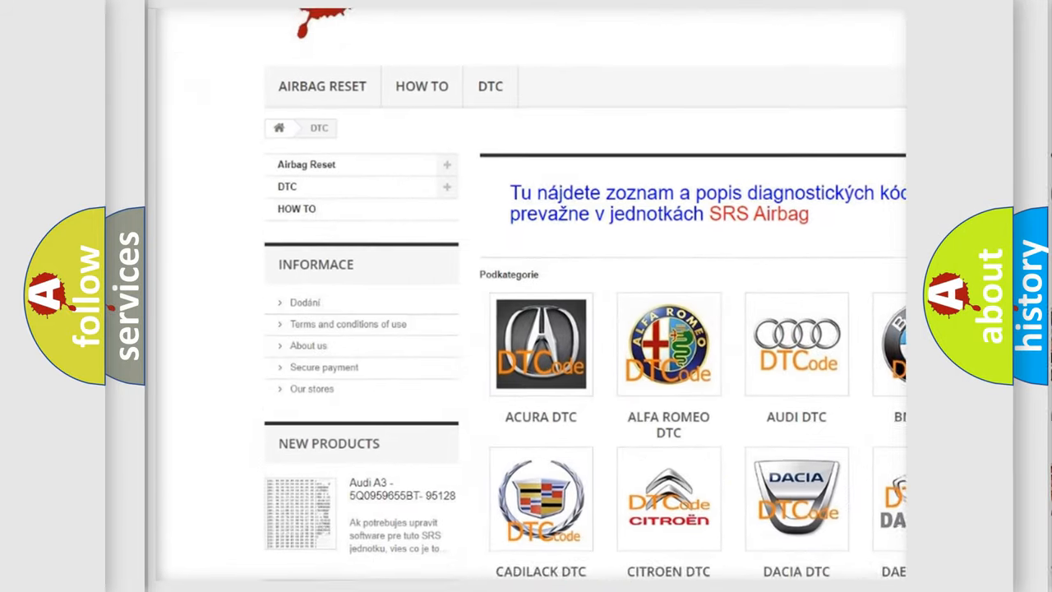
scroll(down, 3)
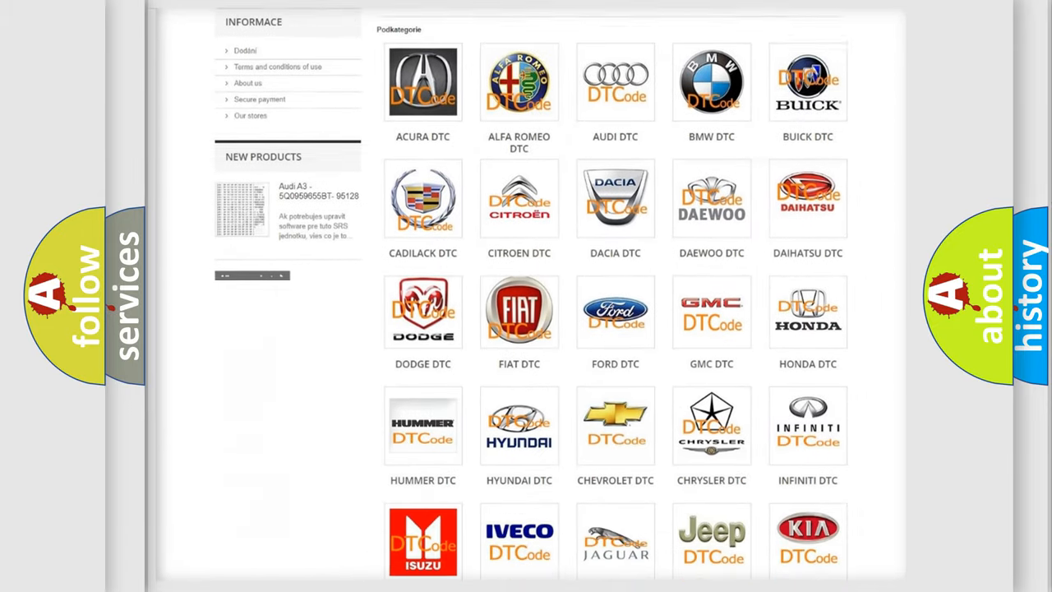
scroll(down, 3)
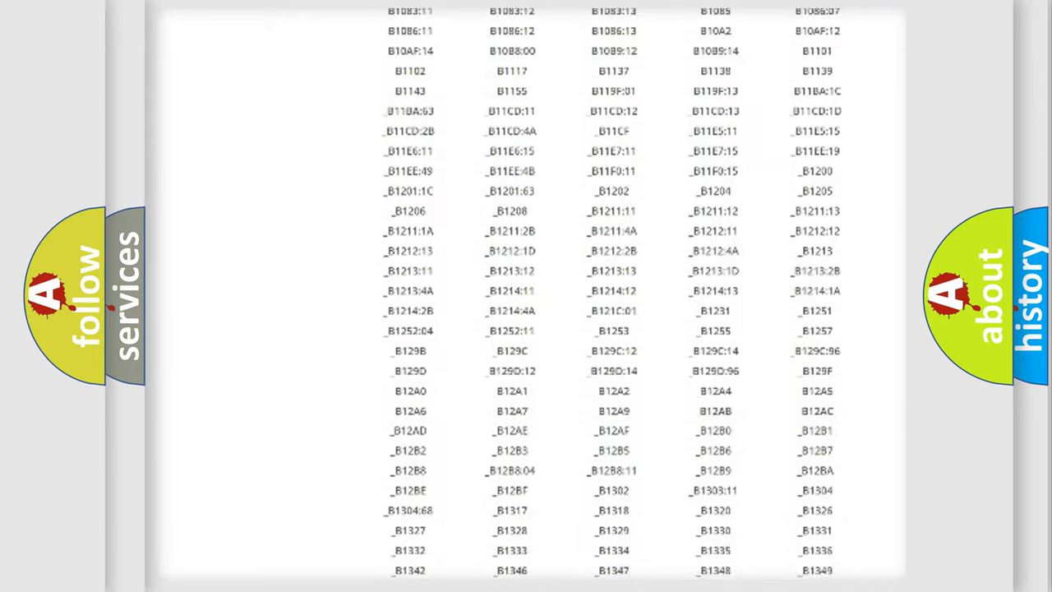
scroll(down, 3)
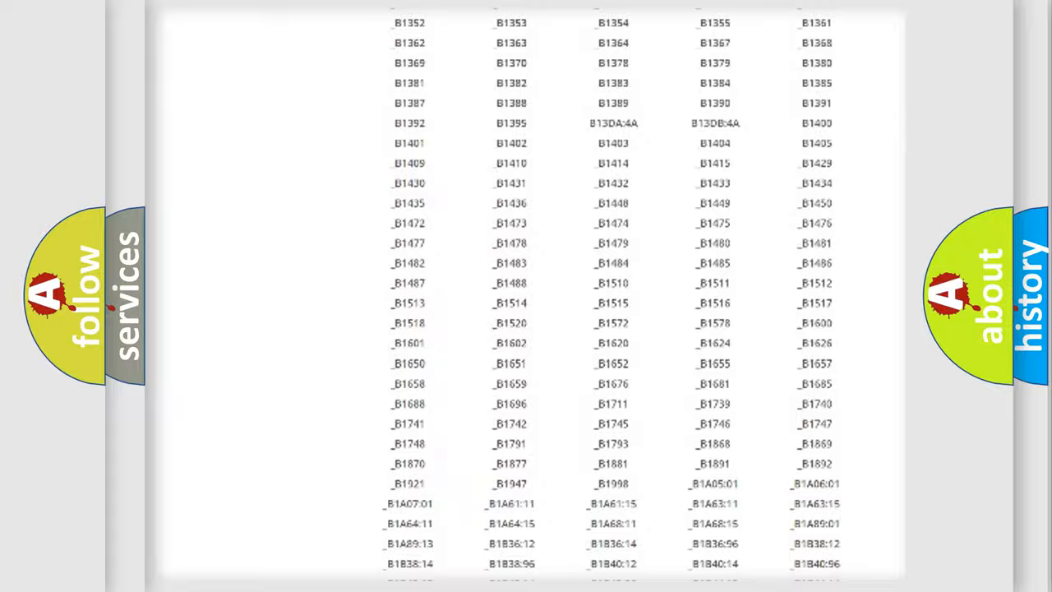